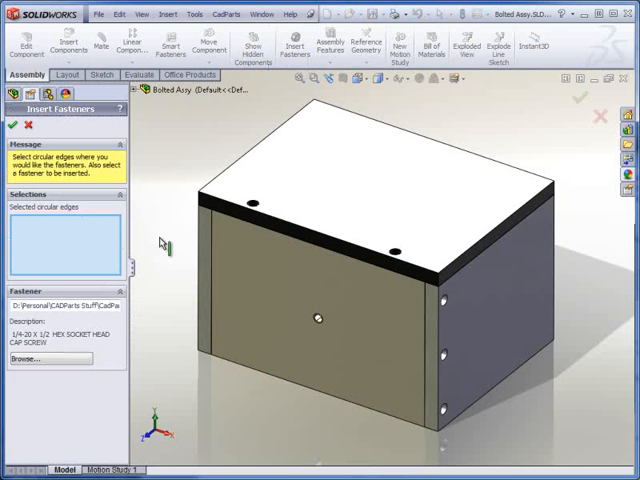
- Select the eight hole edges on the box's top and side plates for fasteners
click(251, 199)
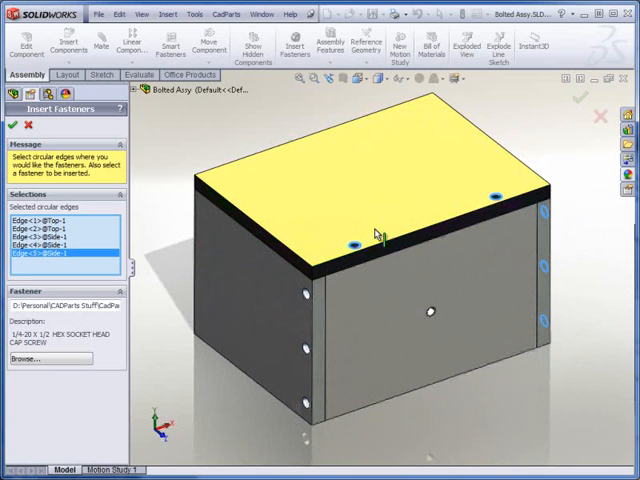
click(302, 400)
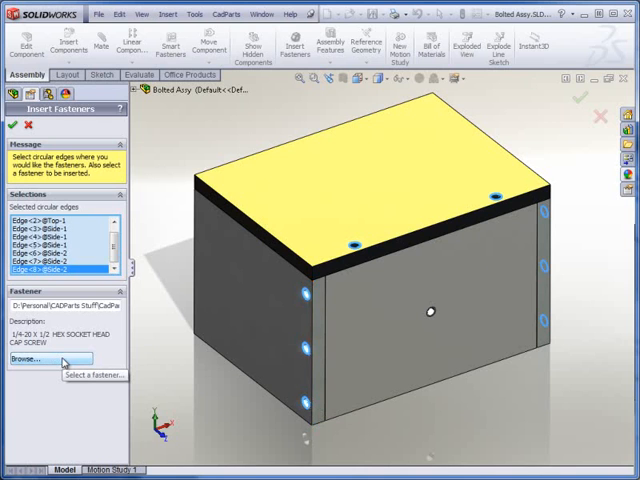
- Choose the alloy steel hex socket head cap screw SK-0250-20-0_875 (1/4-20 x 7/8) as the fastener
click(38, 359)
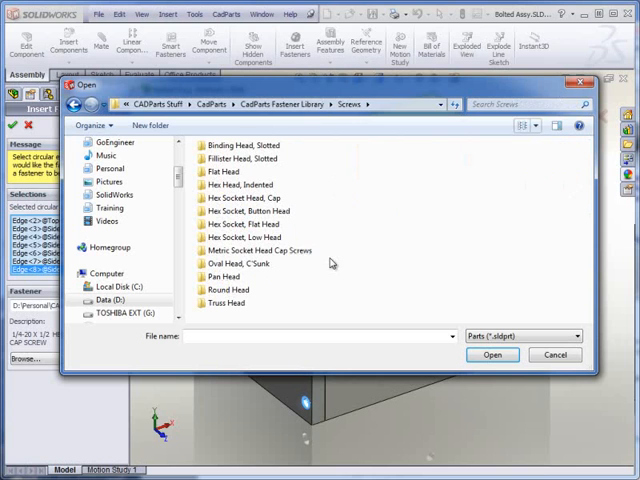
mouse_move(315, 270)
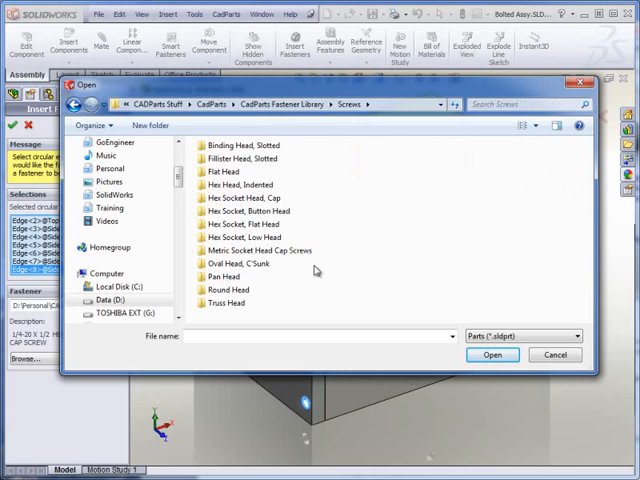
click(245, 198)
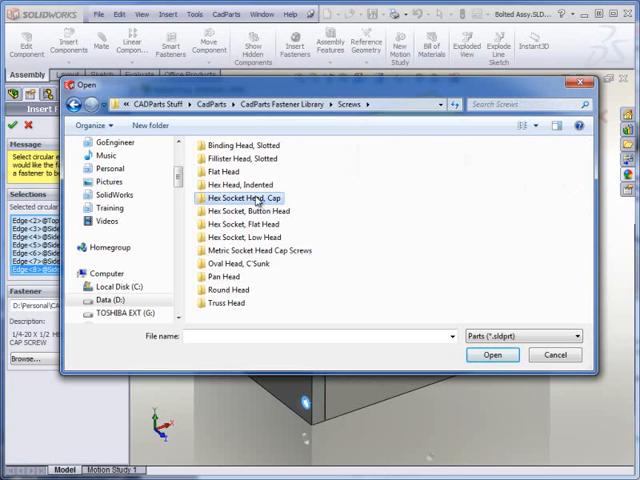
double_click(247, 197)
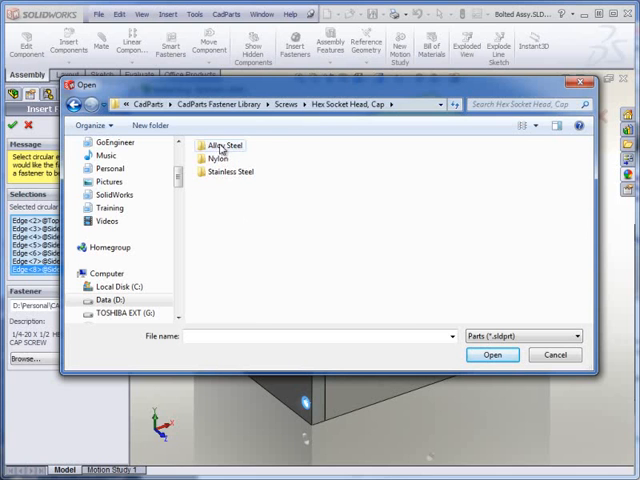
double_click(224, 145)
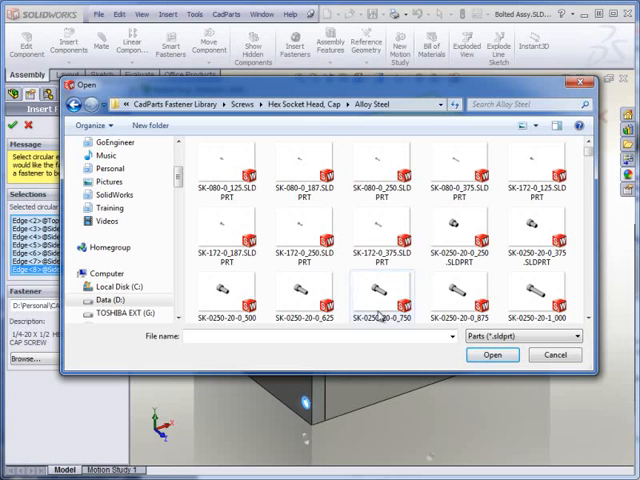
mouse_move(462, 300)
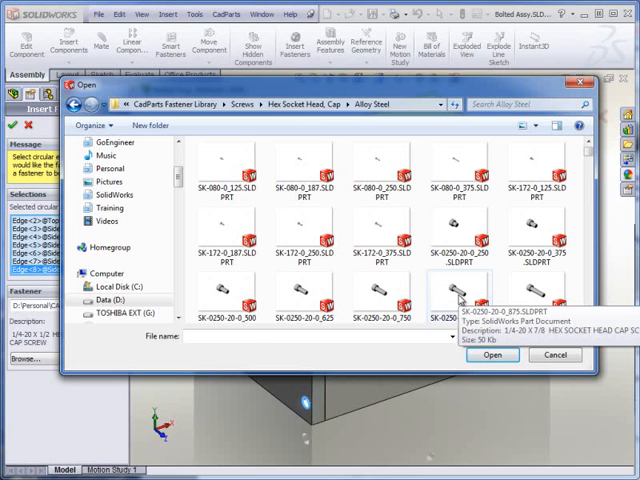
click(491, 355)
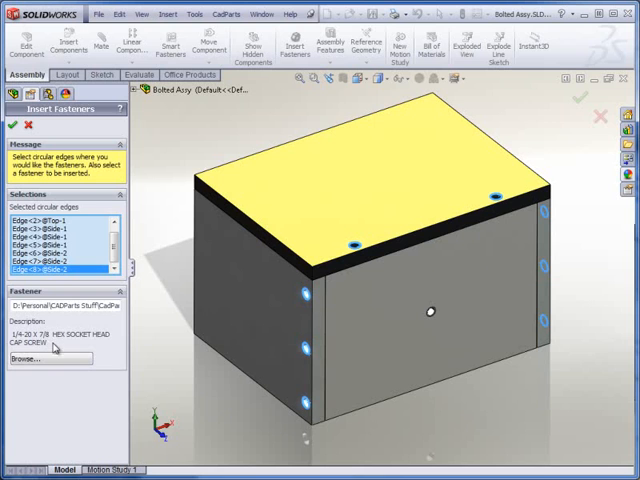
mouse_move(15, 126)
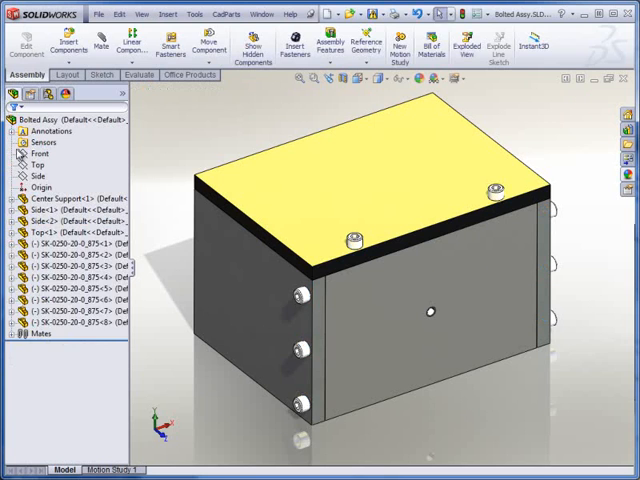
mouse_move(240, 355)
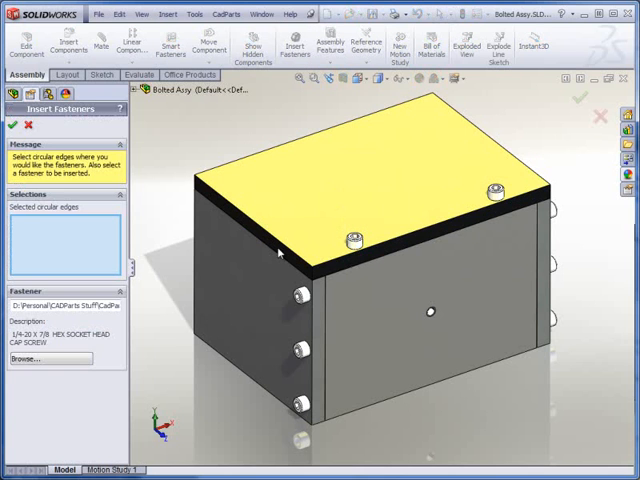
- Select the front centre hole and pick shoulder screw SHS-0250-0_750 from the library
click(432, 310)
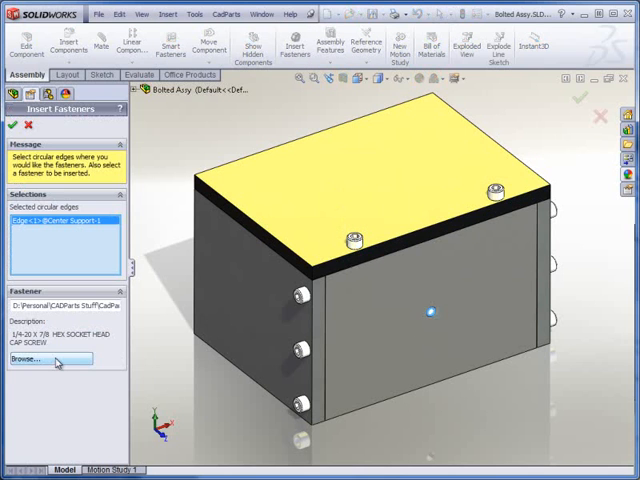
click(37, 359)
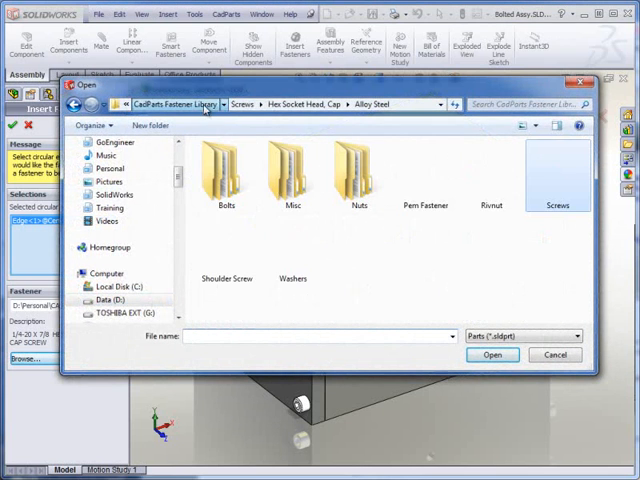
click(204, 104)
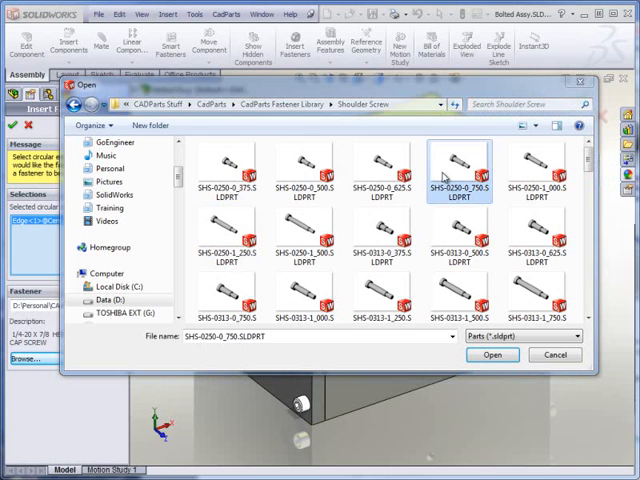
click(491, 355)
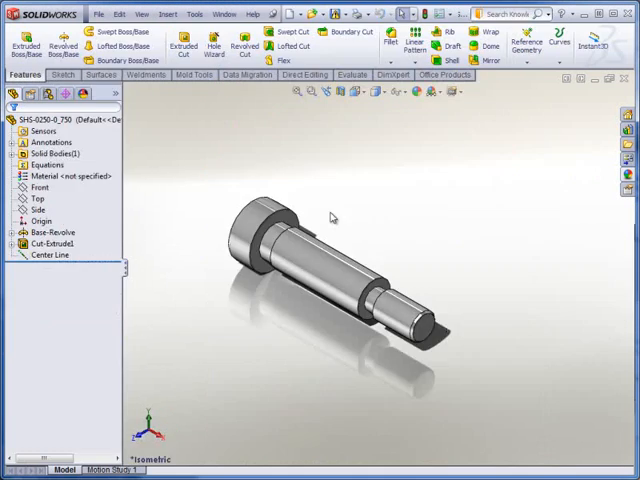
click(98, 14)
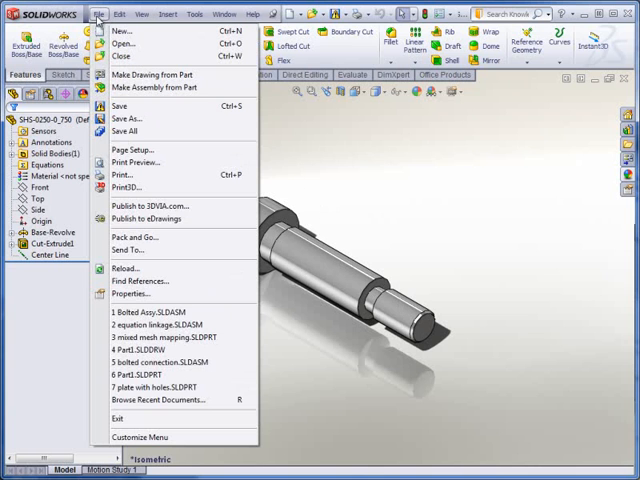
click(130, 294)
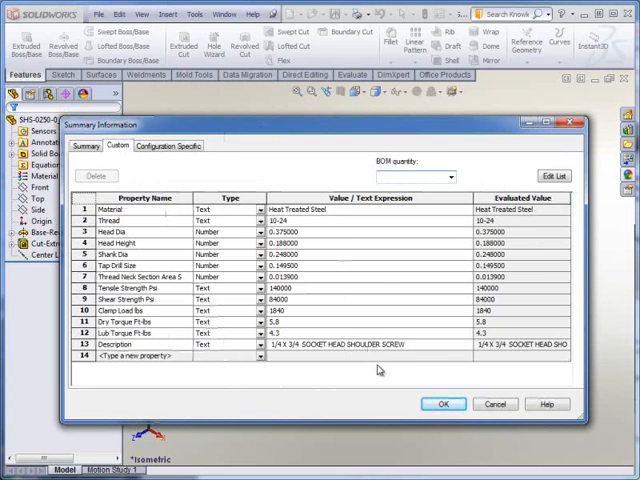
click(443, 403)
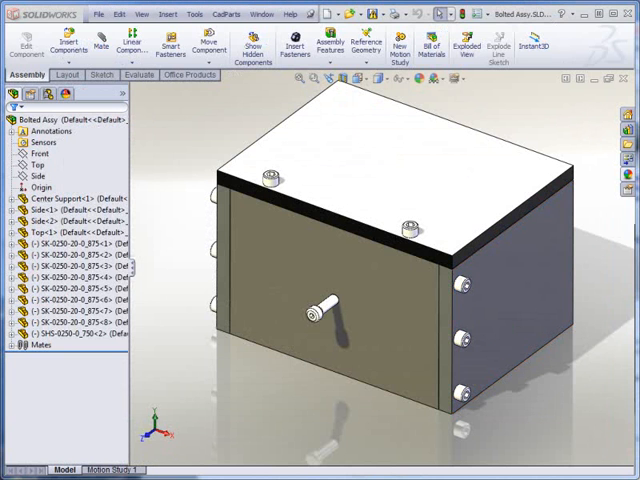
- Switch to the Bolted Assy drawing showing the bill of materials
click(330, 20)
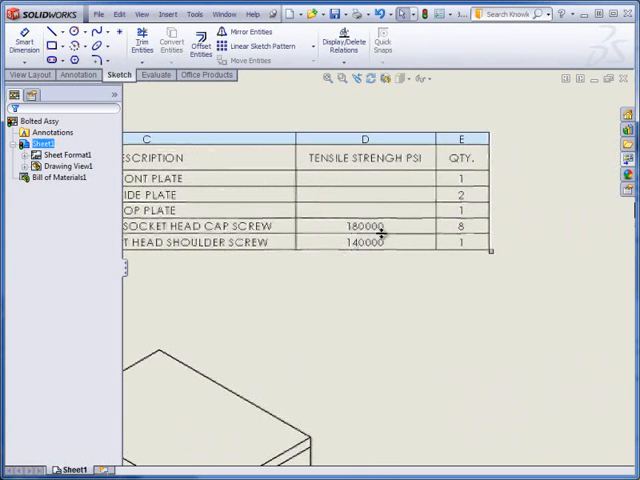
- Insert a BOM column right of Tensile Strength showing the Head Height custom property
right_click(383, 233)
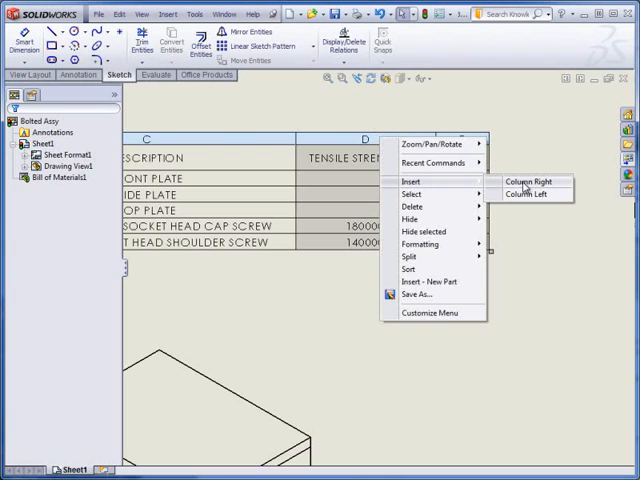
click(524, 182)
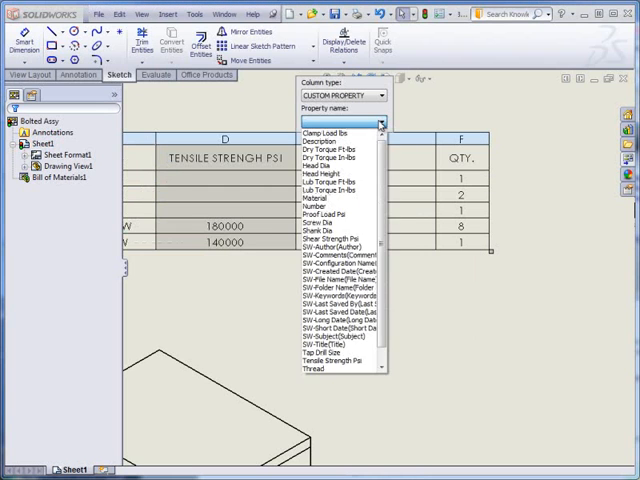
mouse_move(340, 165)
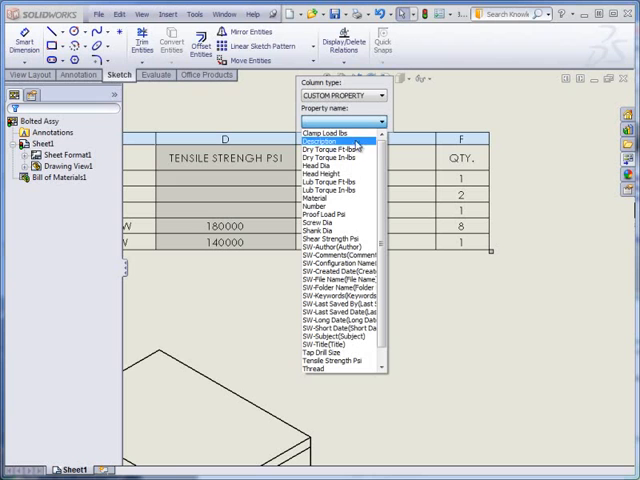
click(340, 172)
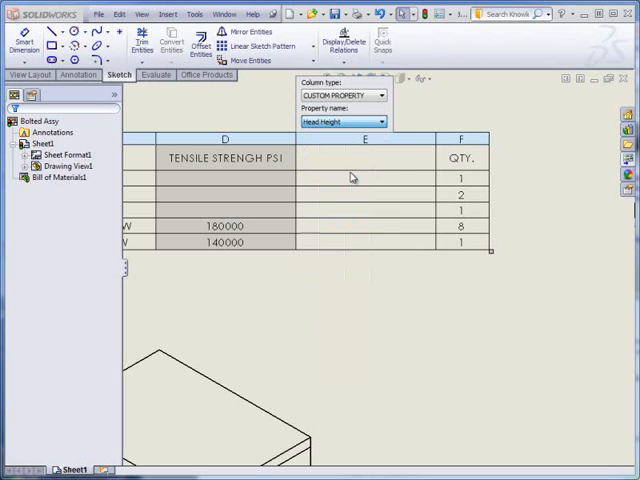